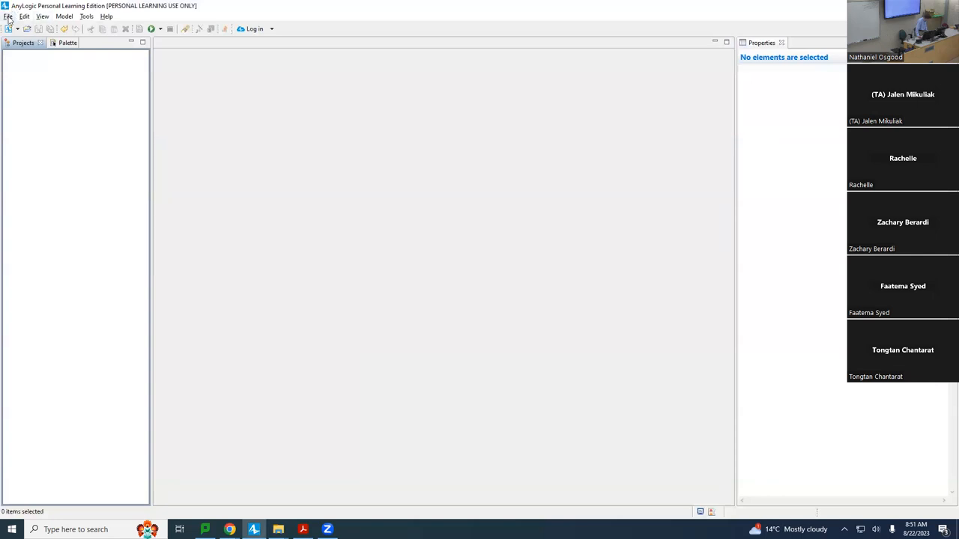
Step: Open the saved model file SIR Agent Based for PLE (3).alp from the File menu
click(8, 15)
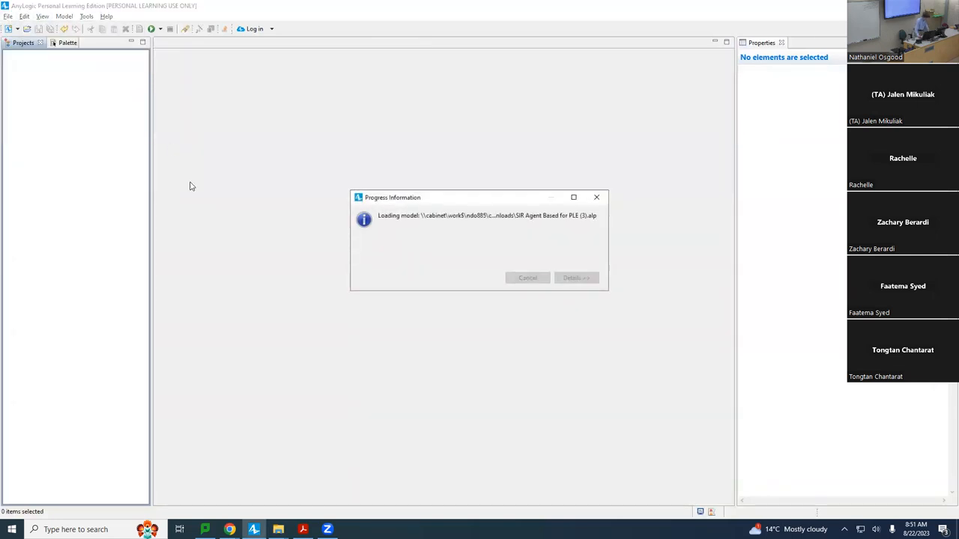
mouse_move(84, 168)
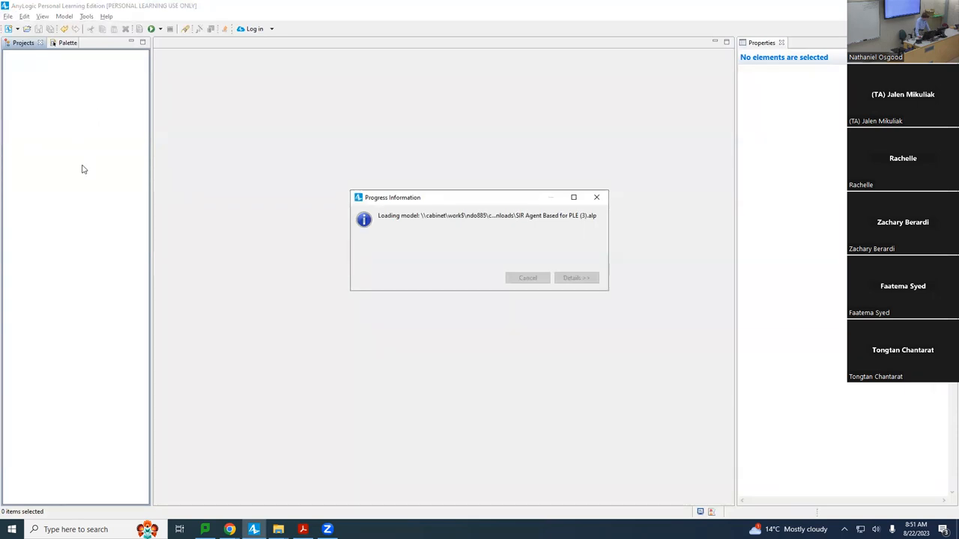
mouse_move(116, 113)
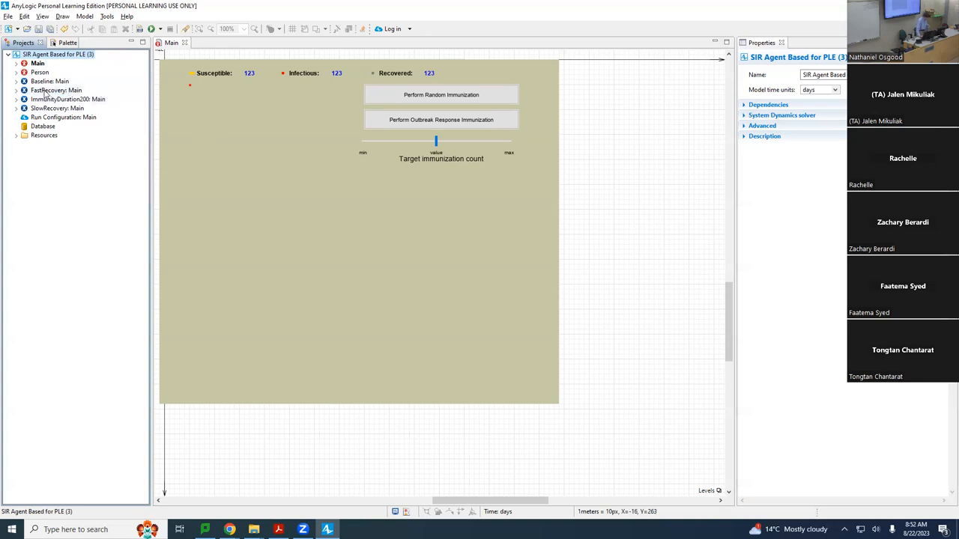
Step: Run the Baseline: Main experiment from its context menu in the Projects tree
right_click(50, 81)
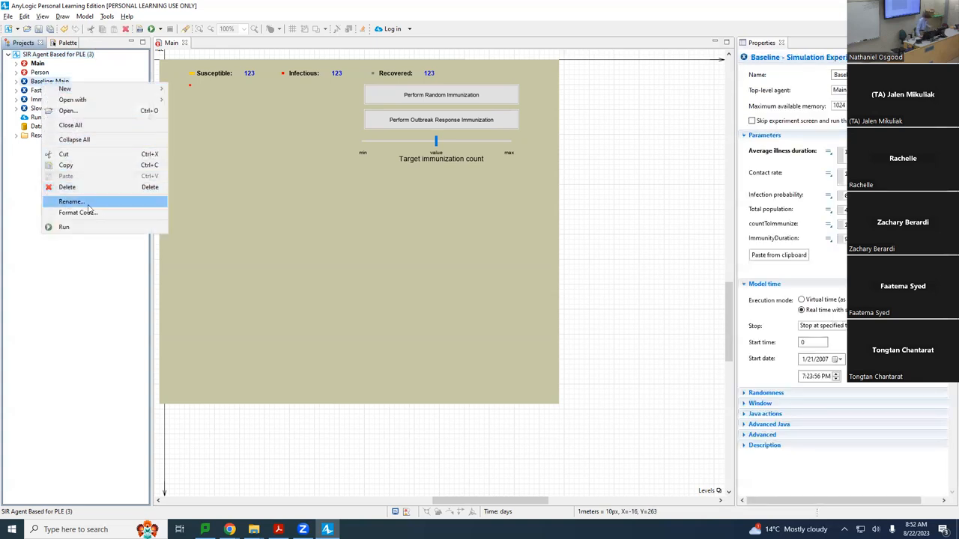
click(63, 226)
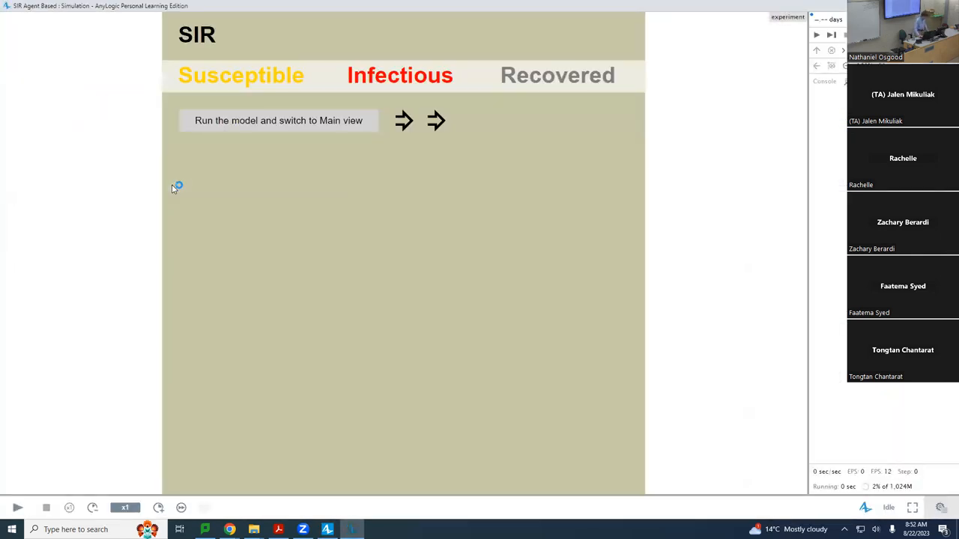
Step: Start the Baseline SIR simulation so the susceptible, infectious and recovered counts update
click(17, 508)
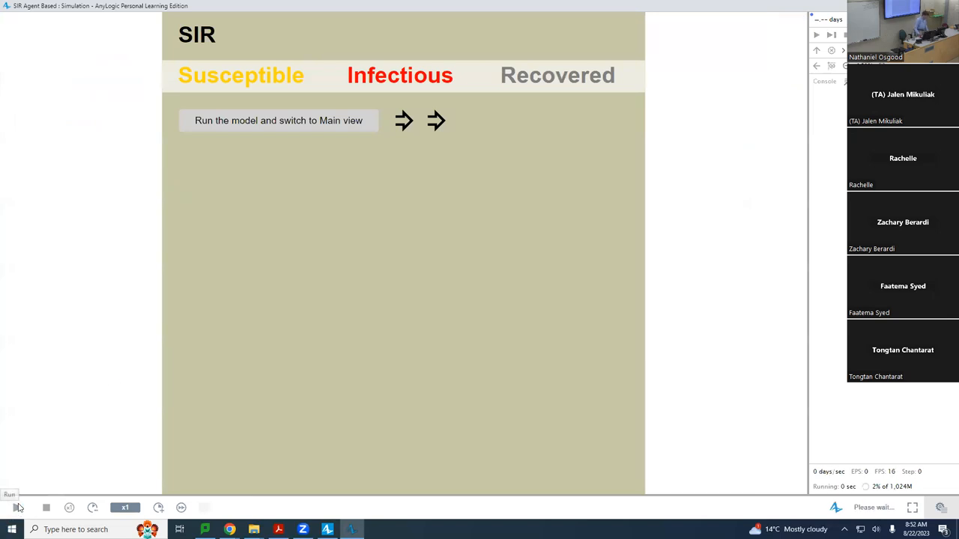
click(18, 507)
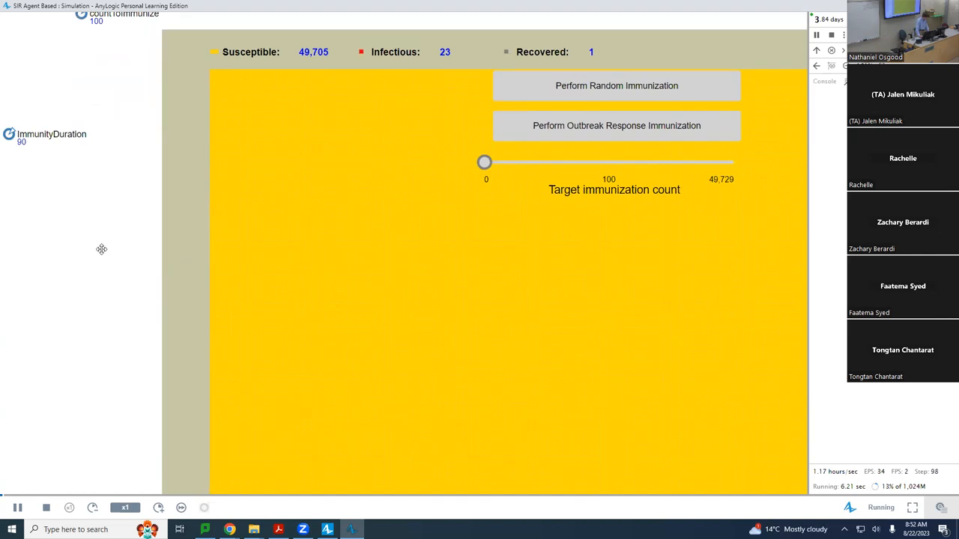
mouse_move(121, 370)
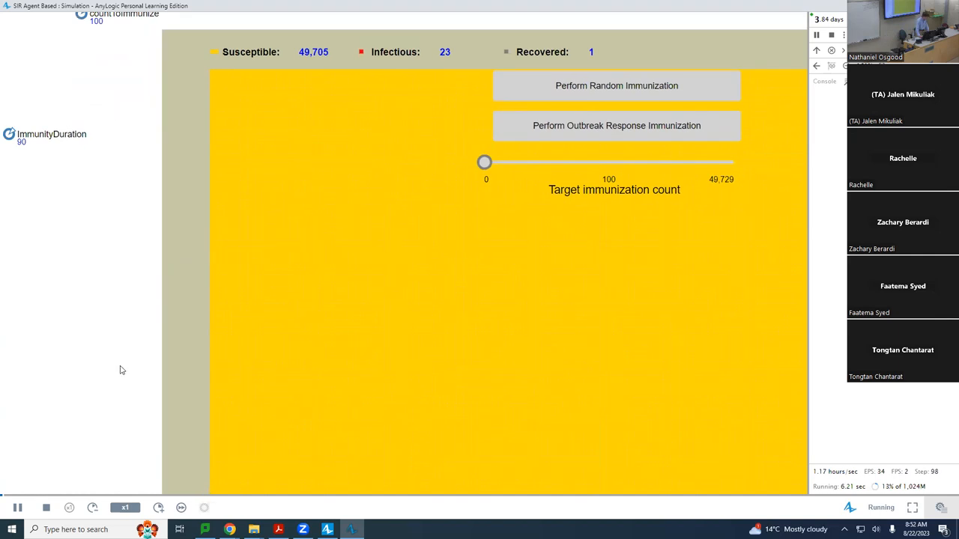
mouse_move(274, 195)
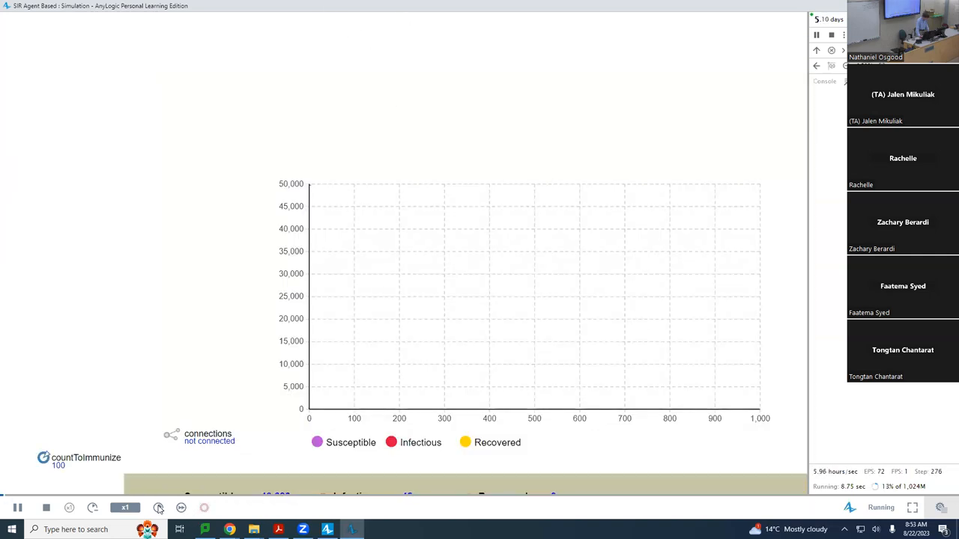
Step: Raise the simulation speed to x25 until the run finishes with oscillating SIR curves
click(158, 508)
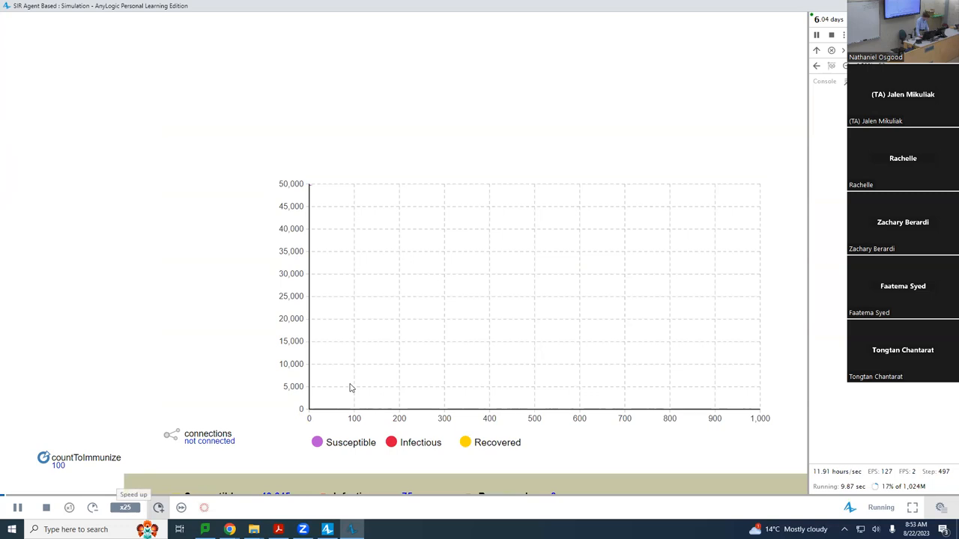
click(157, 508)
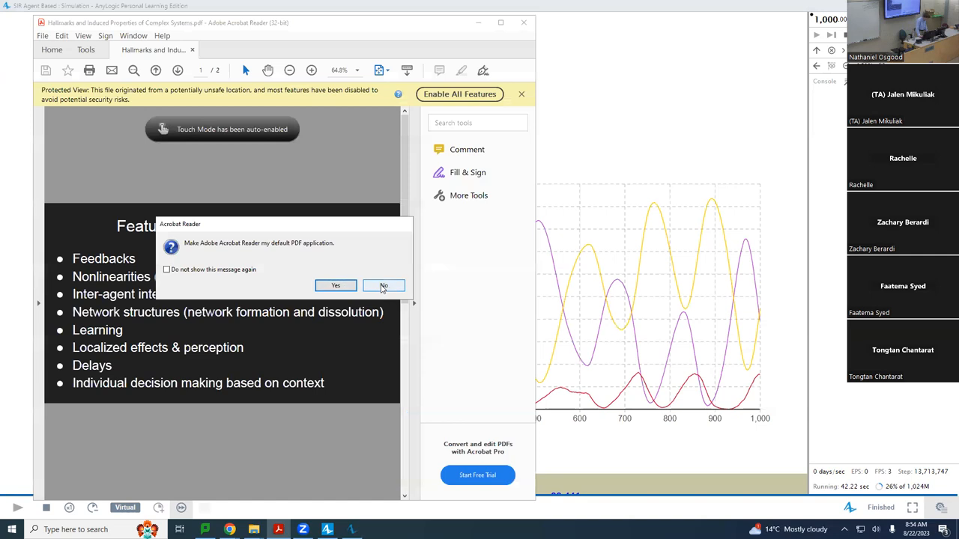
Step: Decline making Adobe Acrobat Reader the default PDF application
click(383, 285)
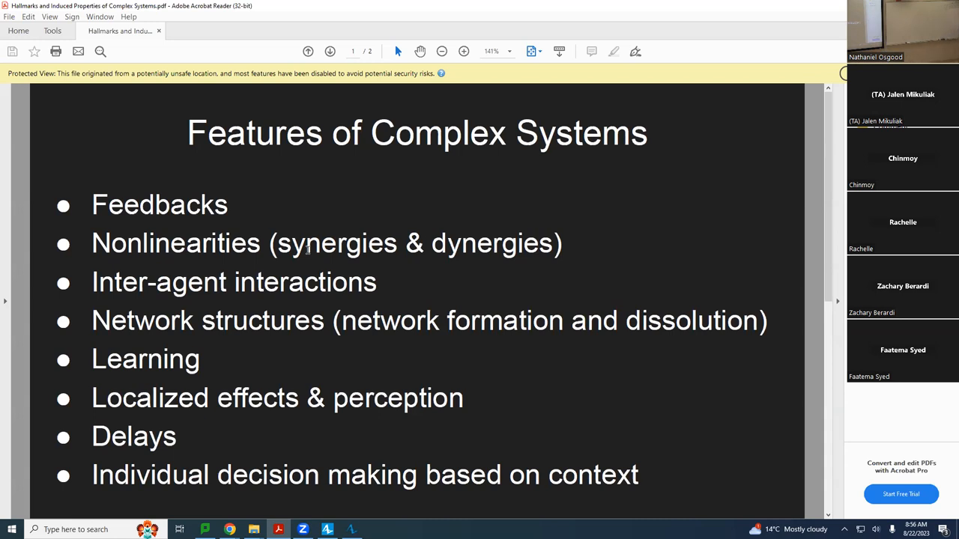
mouse_move(110, 369)
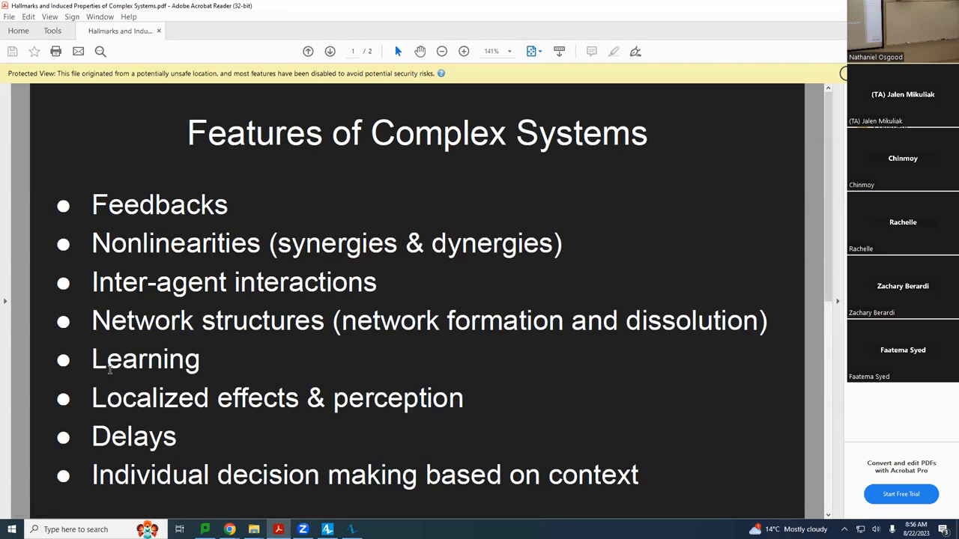
click(330, 51)
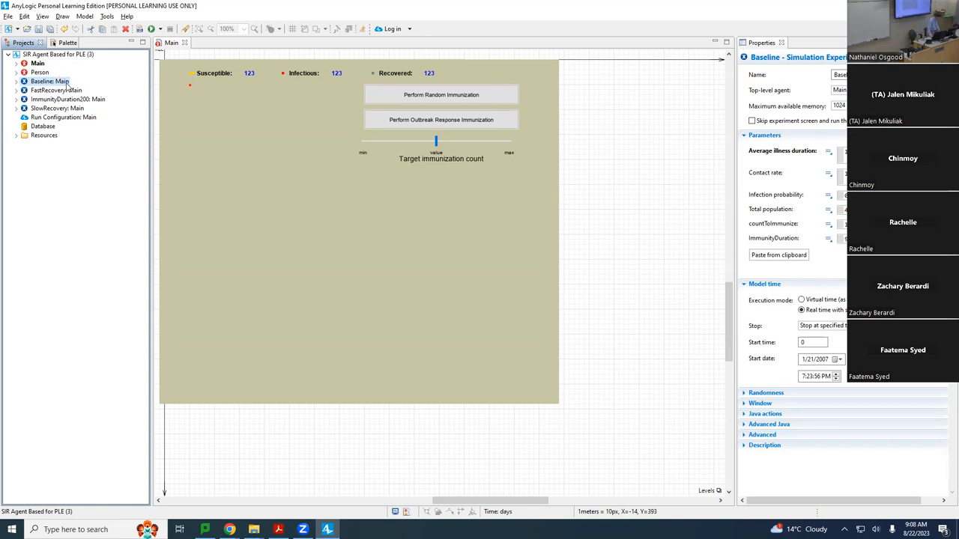
Step: Run the Baseline: Main experiment again from its Projects tree context menu
right_click(49, 81)
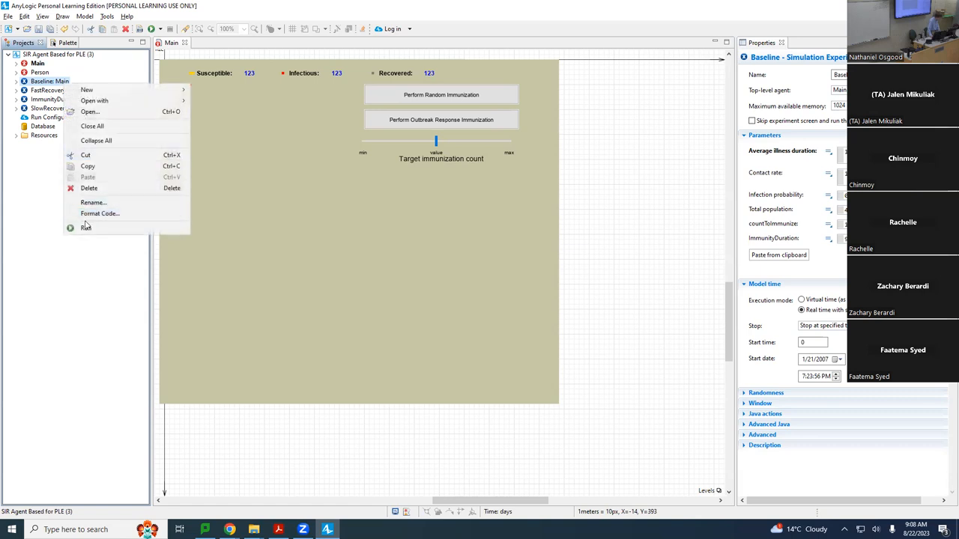
click(86, 227)
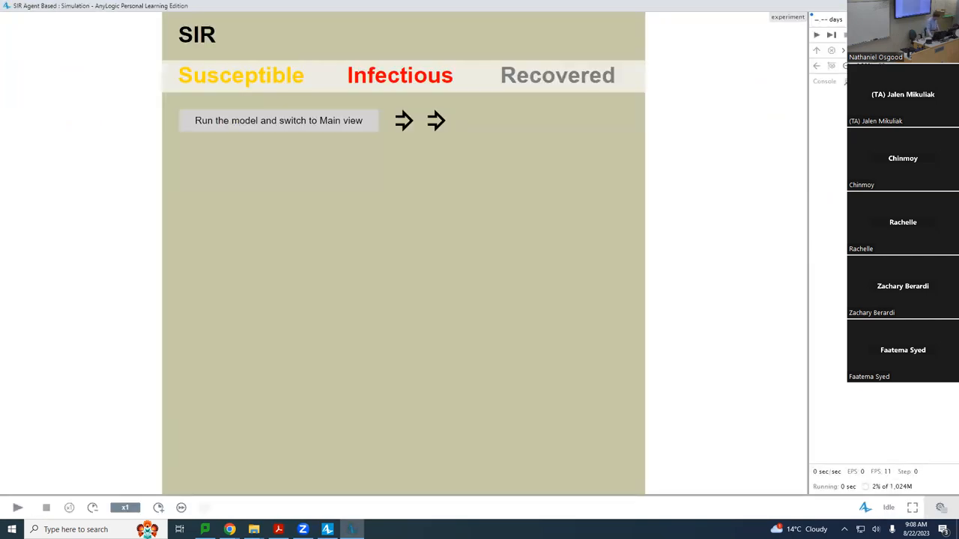
mouse_move(17, 507)
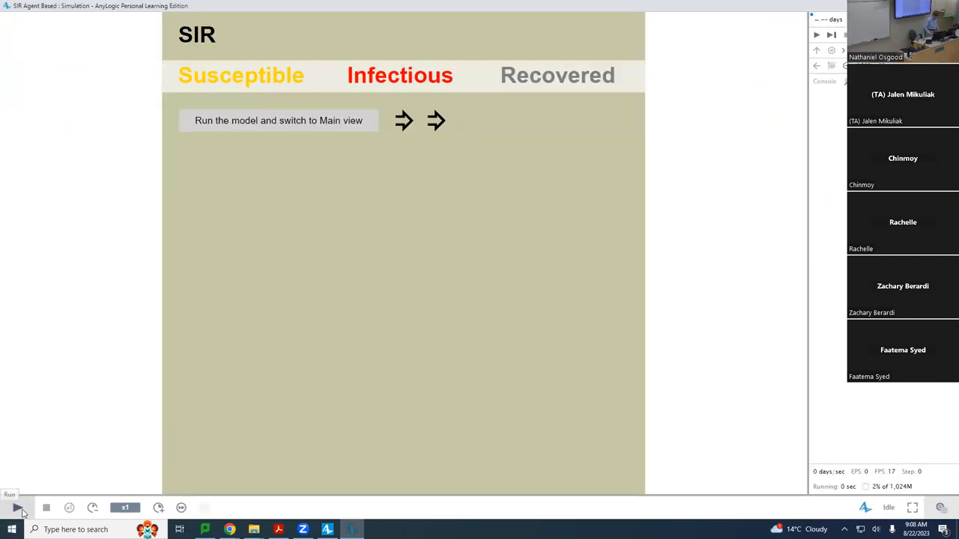
Step: Run and pause the Baseline simulation, then open the Person agent's statechart
click(15, 508)
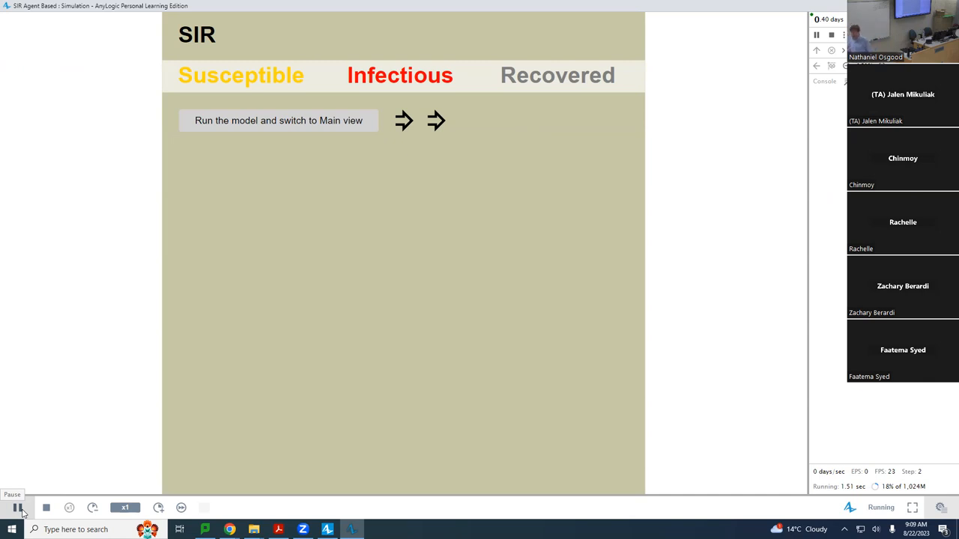
click(278, 120)
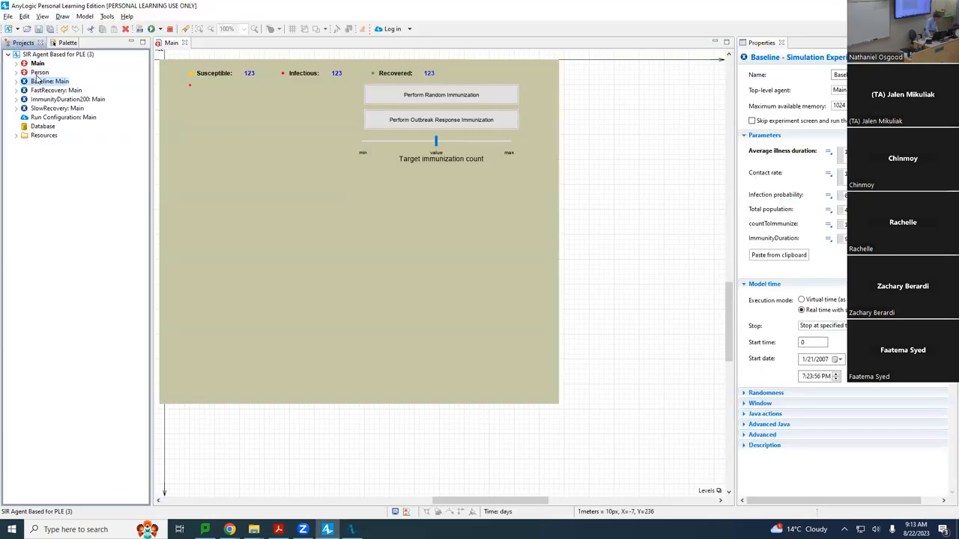
double_click(40, 71)
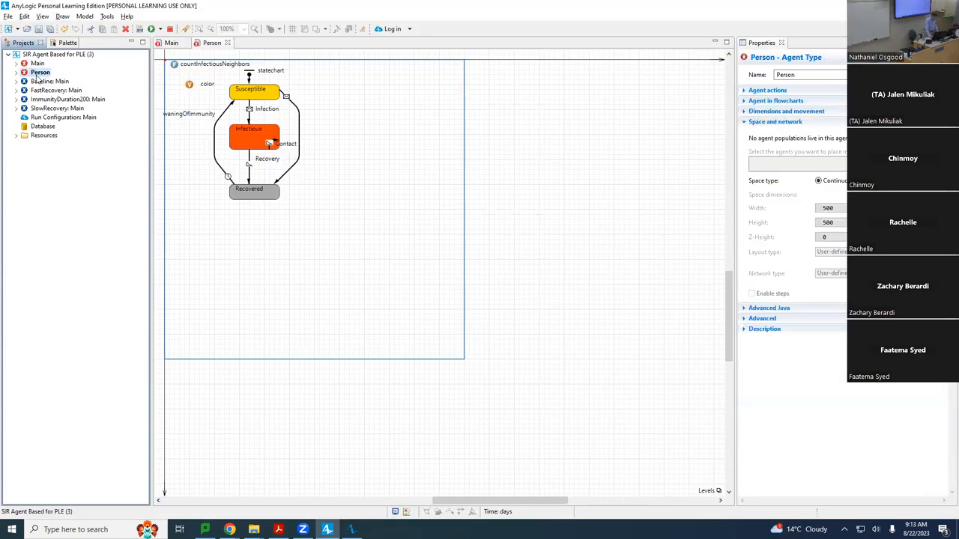